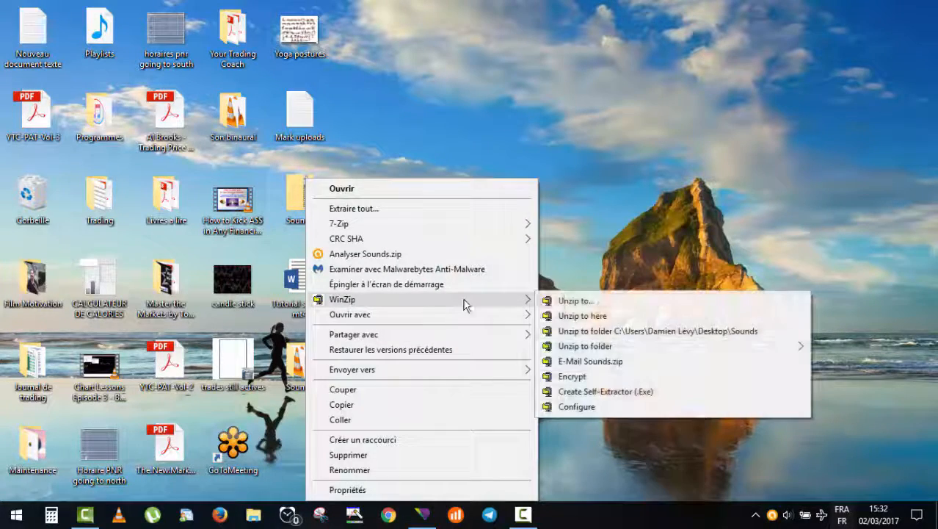
mouse_move(602, 316)
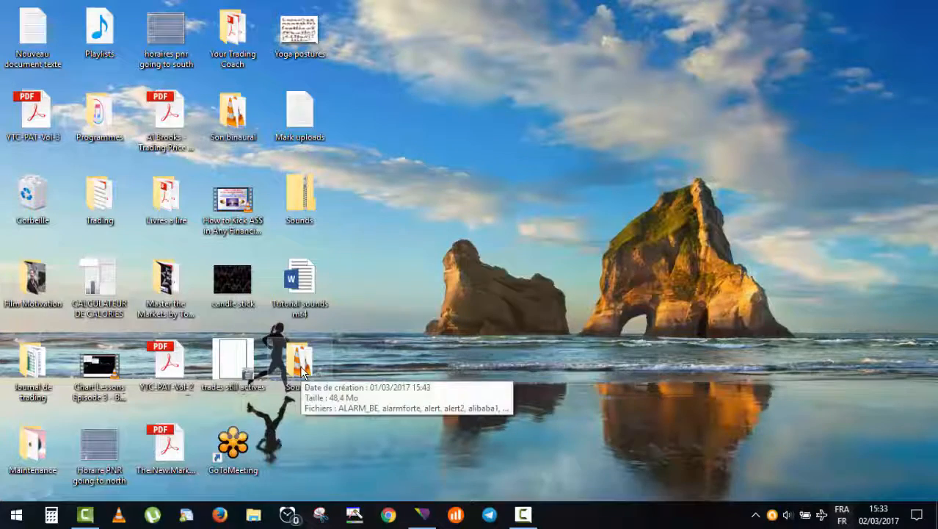
Open the extracted desktop Sounds folder and bring up the copy actions for its sound files.
double_click(299, 360)
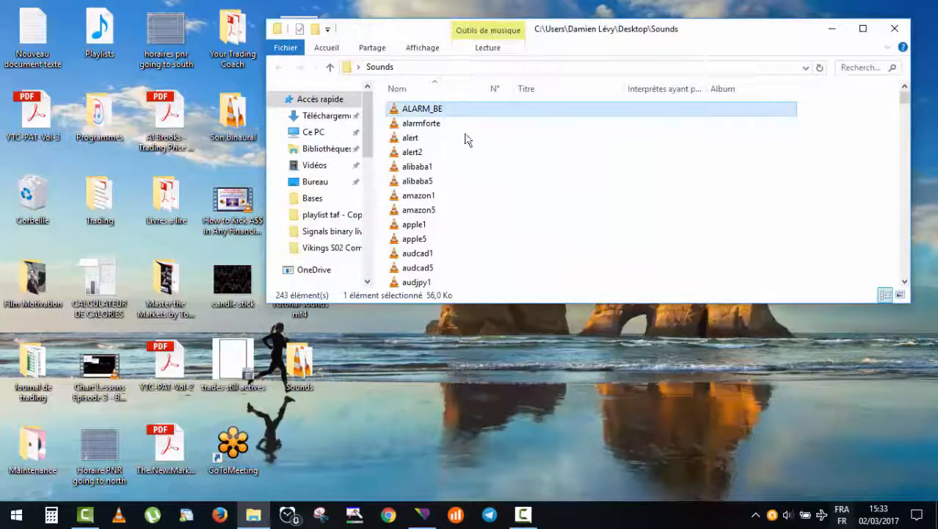
scroll(down, 3)
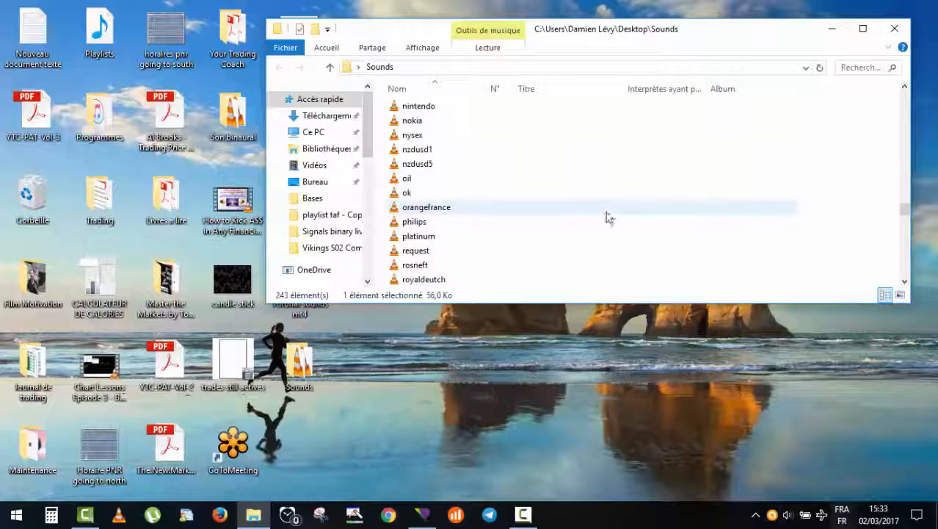
scroll(down, 3)
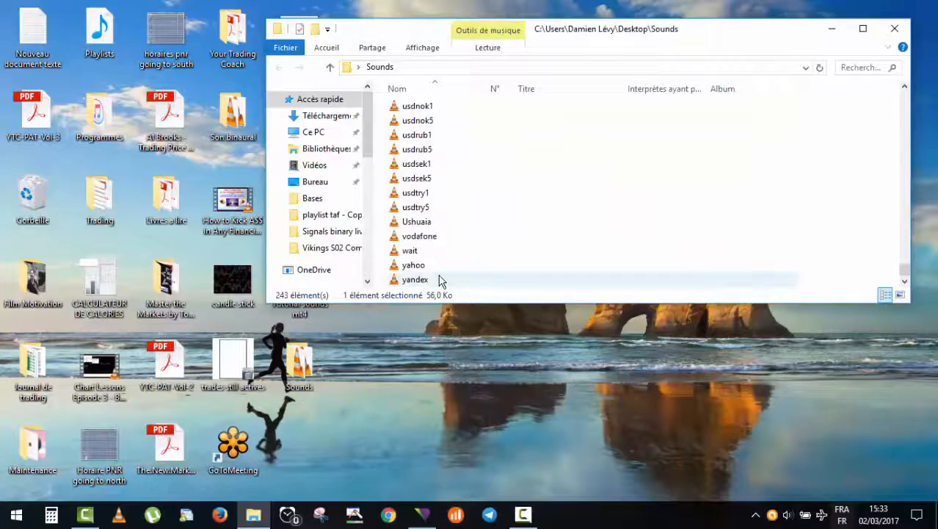
right_click(440, 279)
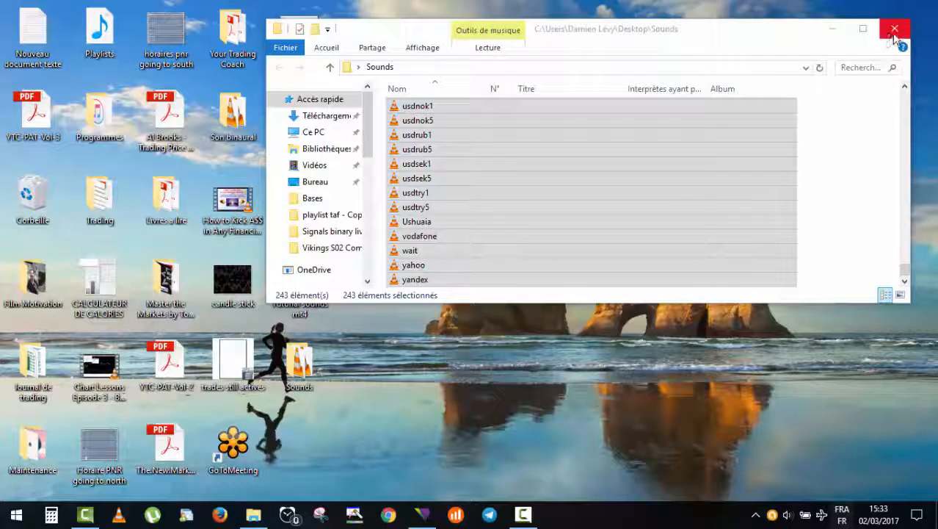
Close the desktop Sounds window and browse to the local C drive in a new window.
click(894, 28)
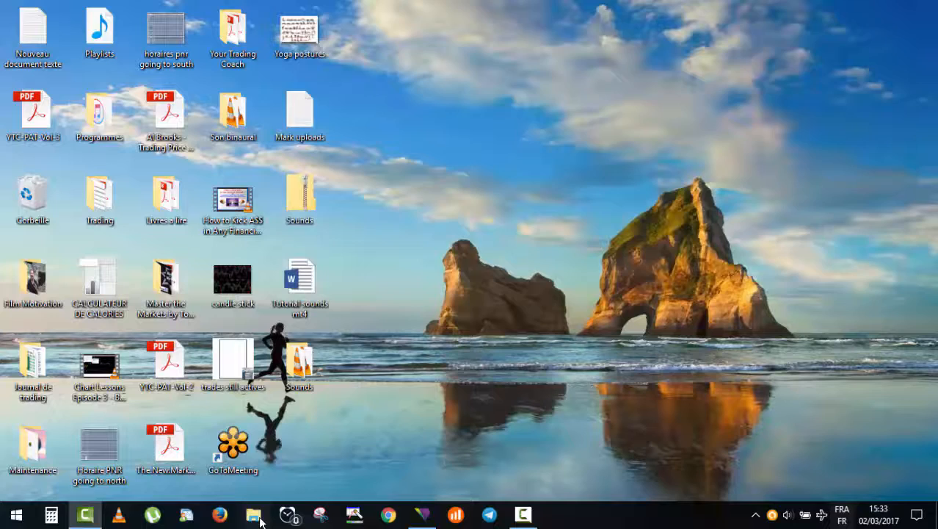
click(254, 514)
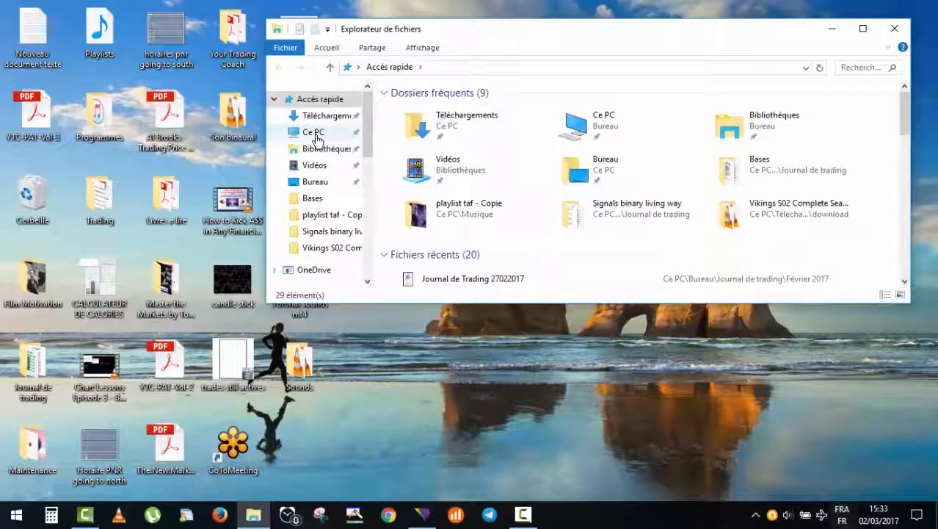
click(314, 131)
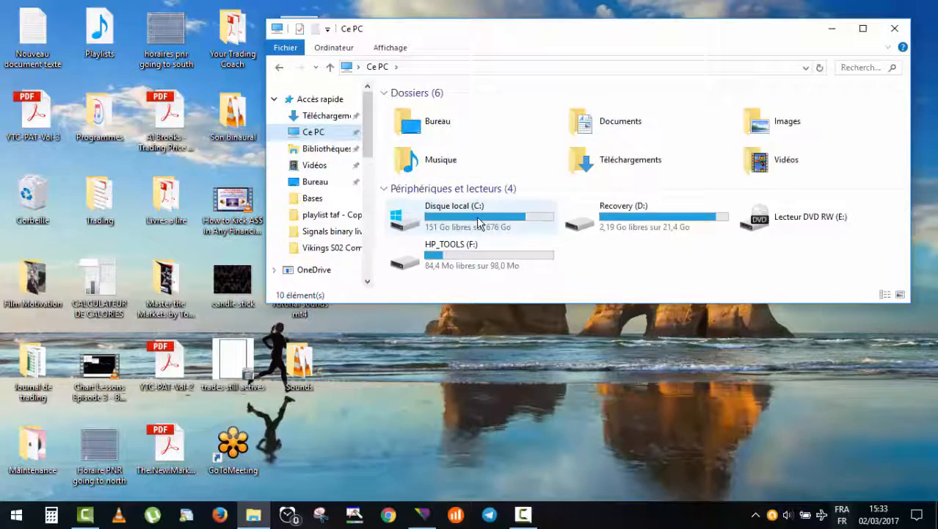
double_click(454, 217)
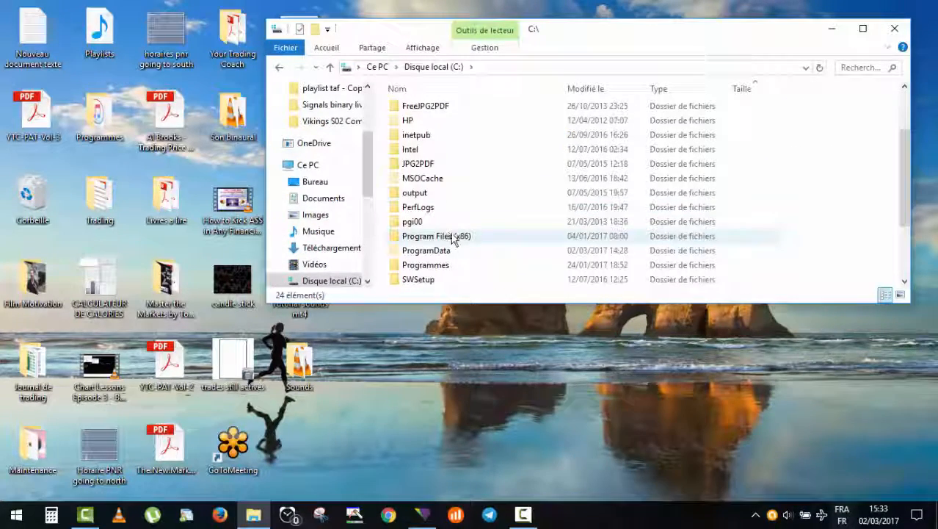
Navigate through Program Files (x86) into the Purple Trading MT4 Sounds folder.
double_click(436, 236)
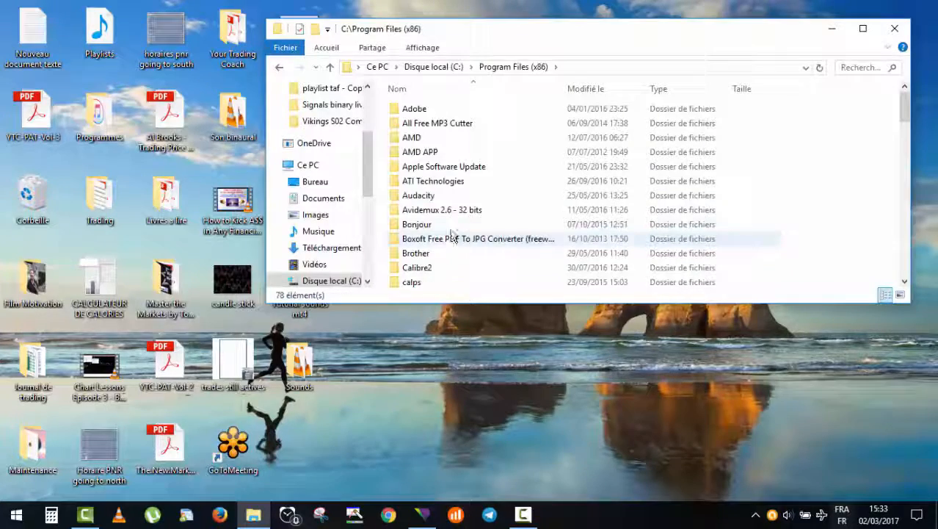
scroll(down, 3)
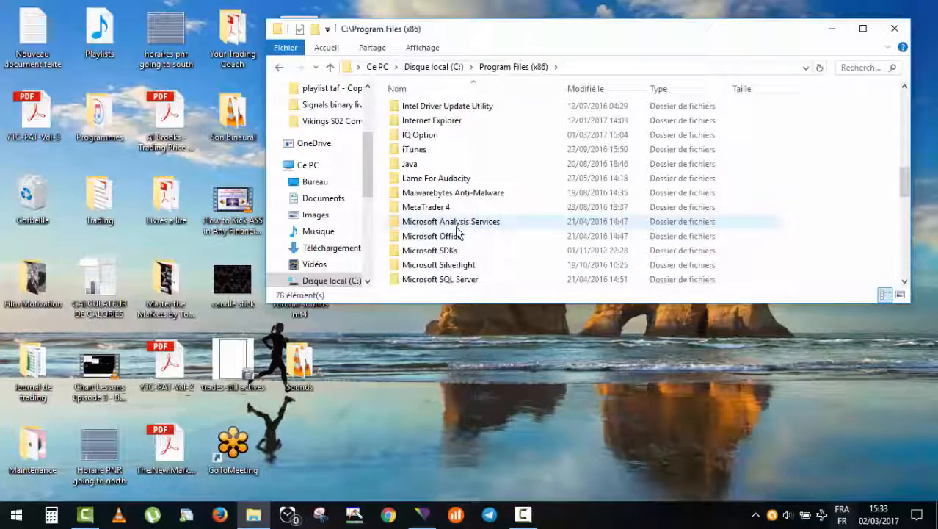
scroll(down, 3)
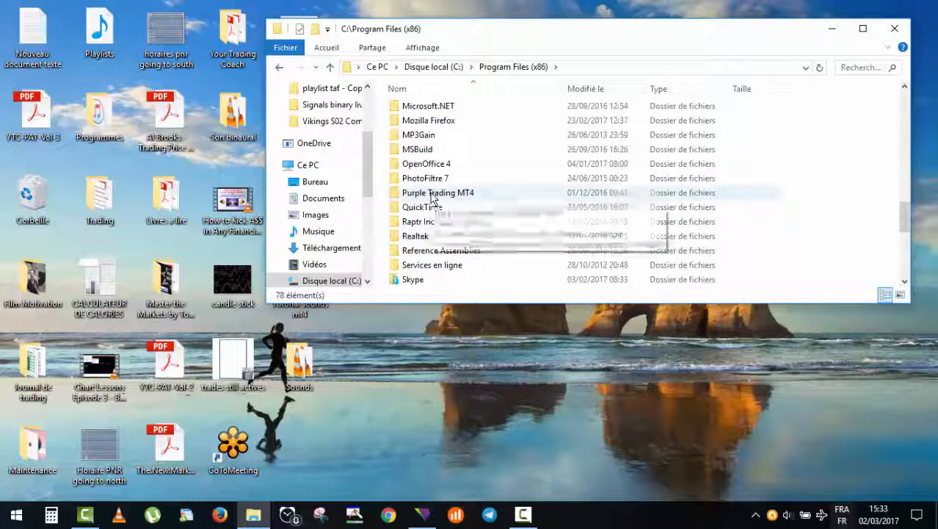
double_click(437, 192)
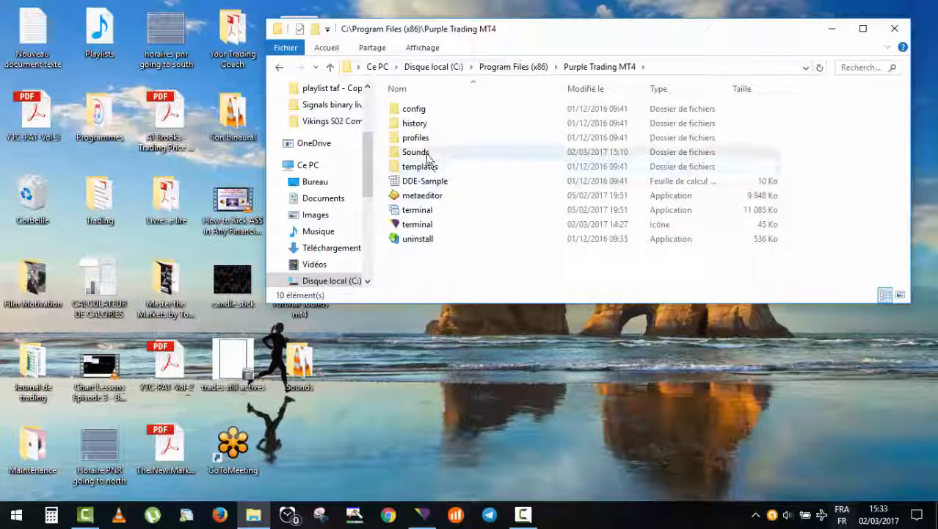
click(415, 152)
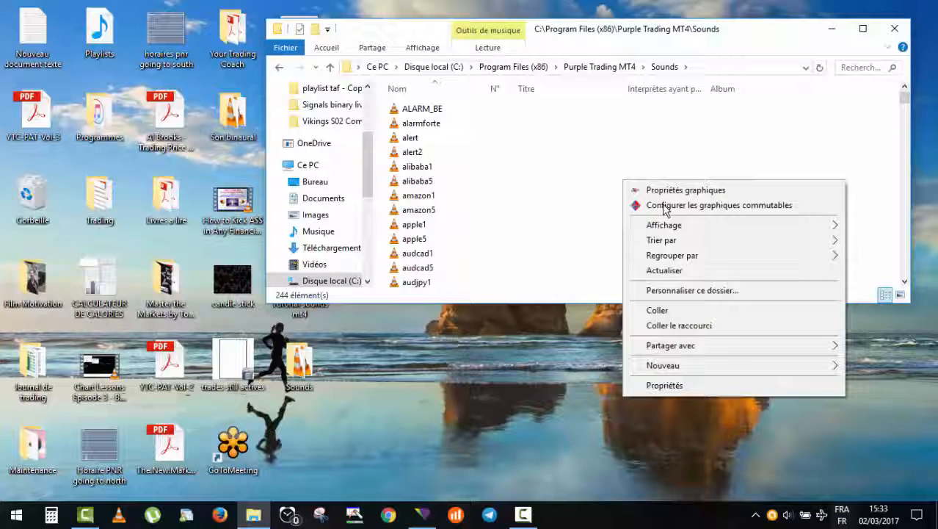
mouse_move(697, 310)
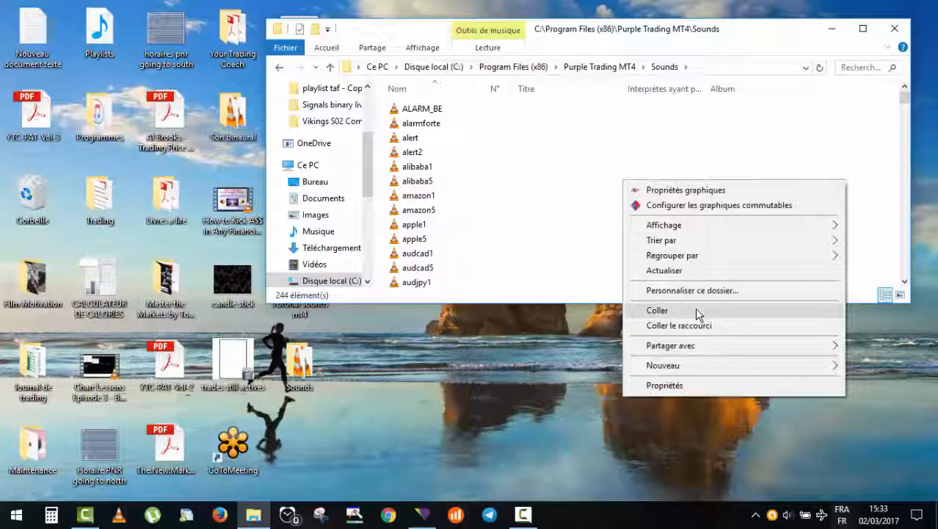
mouse_move(513, 212)
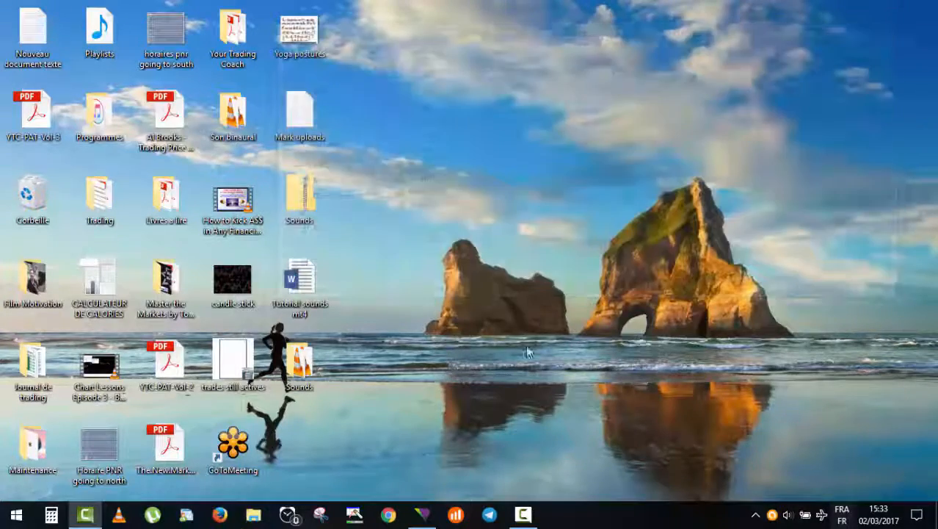
Launch MetaTrader 4 from the taskbar to show the 15-minute chart.
click(420, 514)
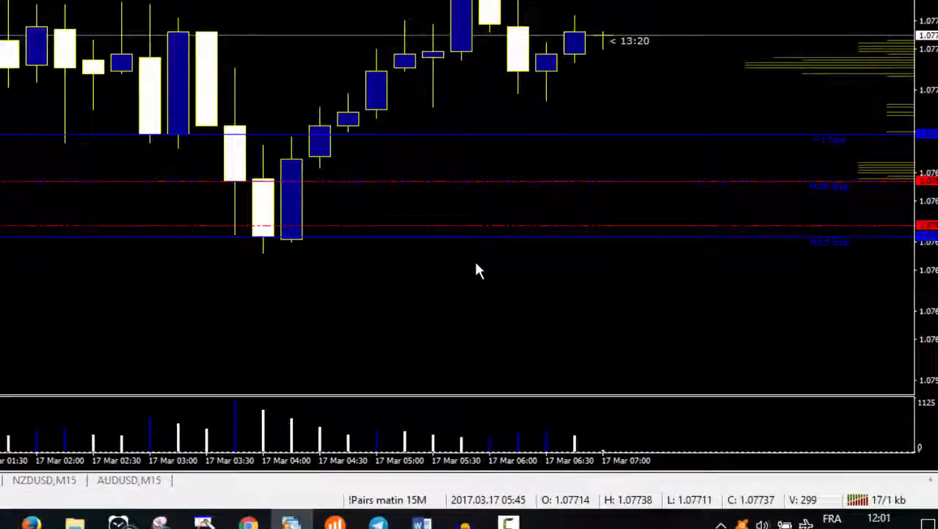
Bring up the EURUSD chart's context menu to reach Trading > Alert.
right_click(477, 268)
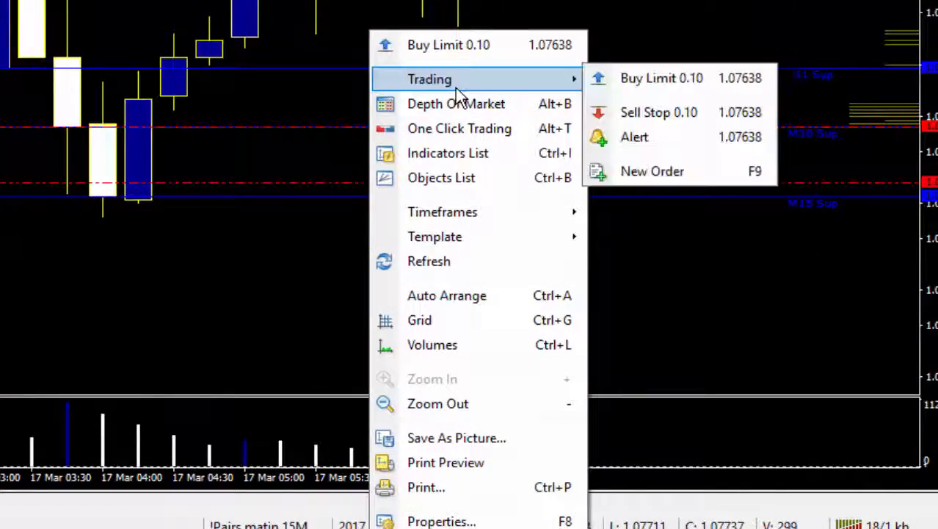
mouse_move(664, 139)
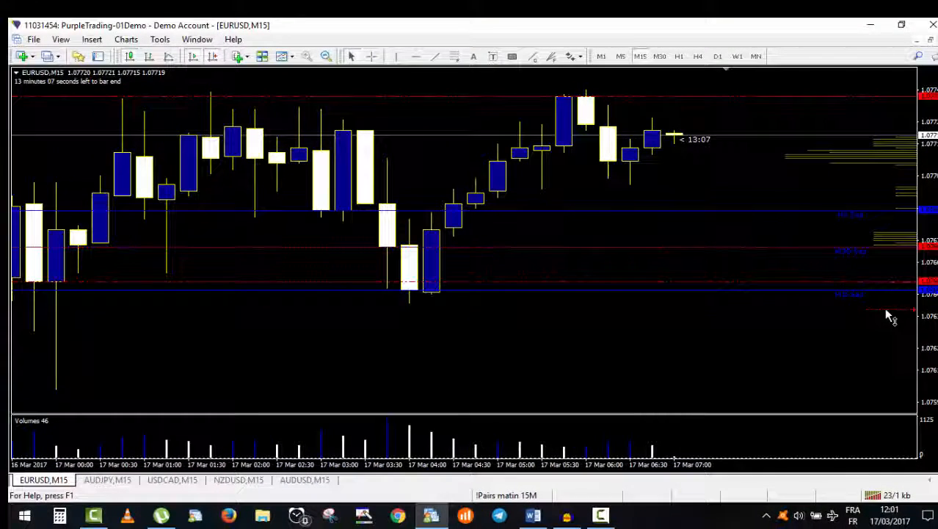
mouse_move(892, 315)
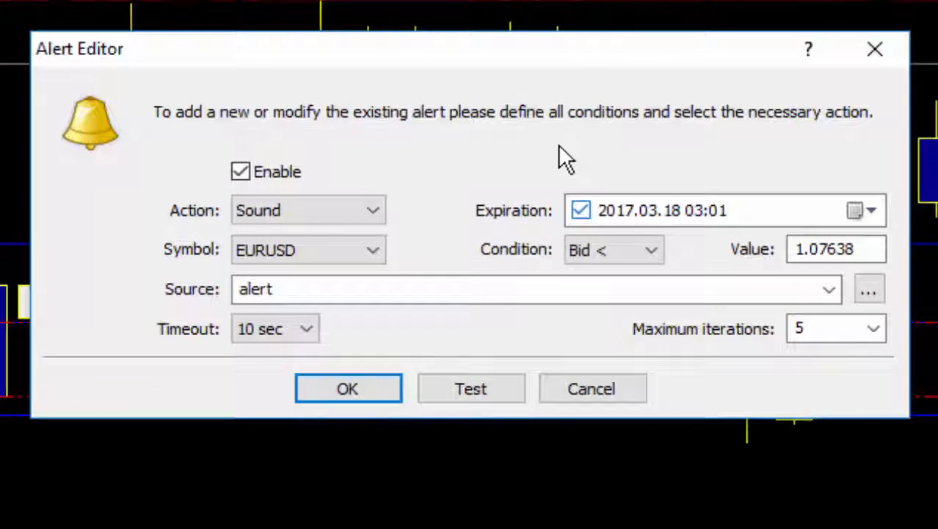
mouse_move(284, 160)
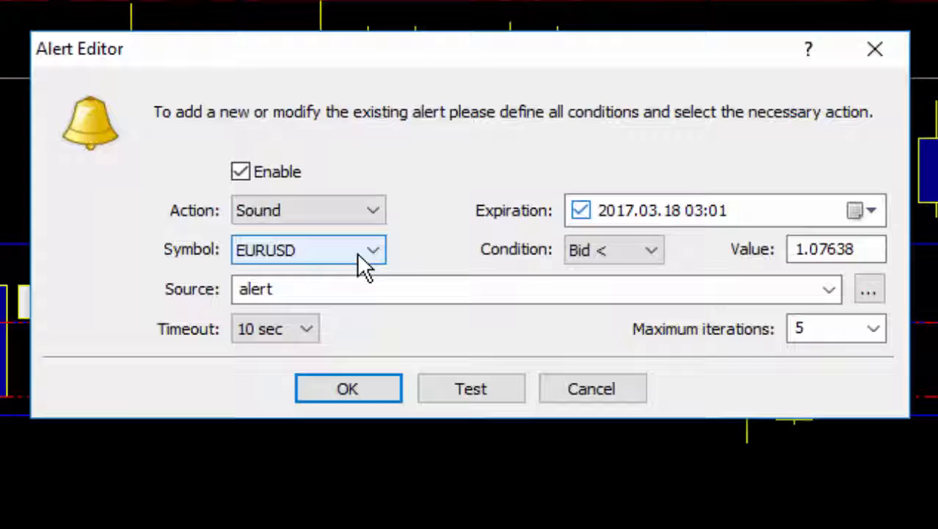
mouse_move(819, 378)
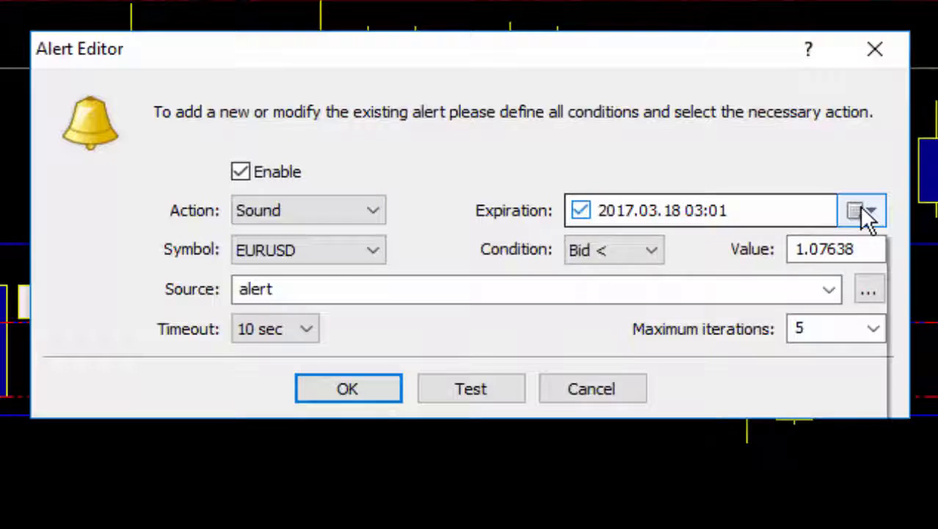
click(861, 210)
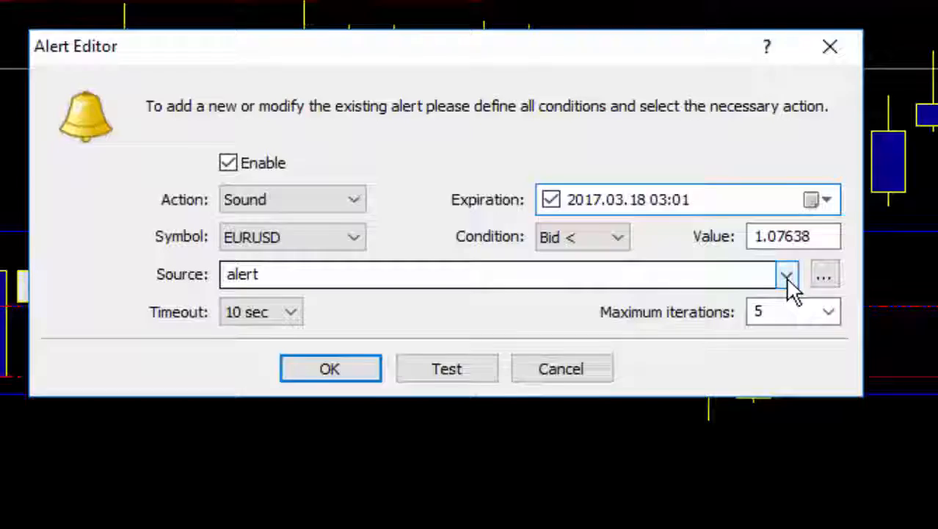
Choose buyeurusd from the alert's Source sound list.
click(786, 274)
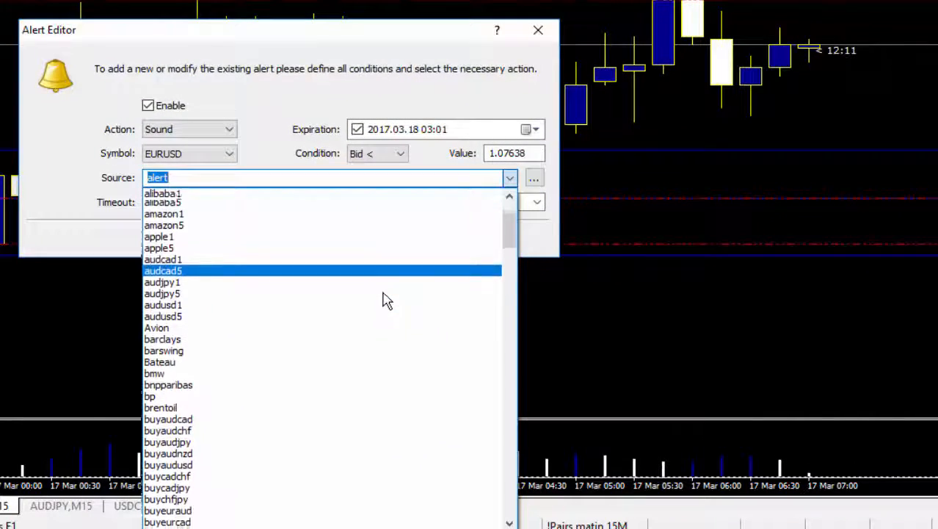
scroll(down, 3)
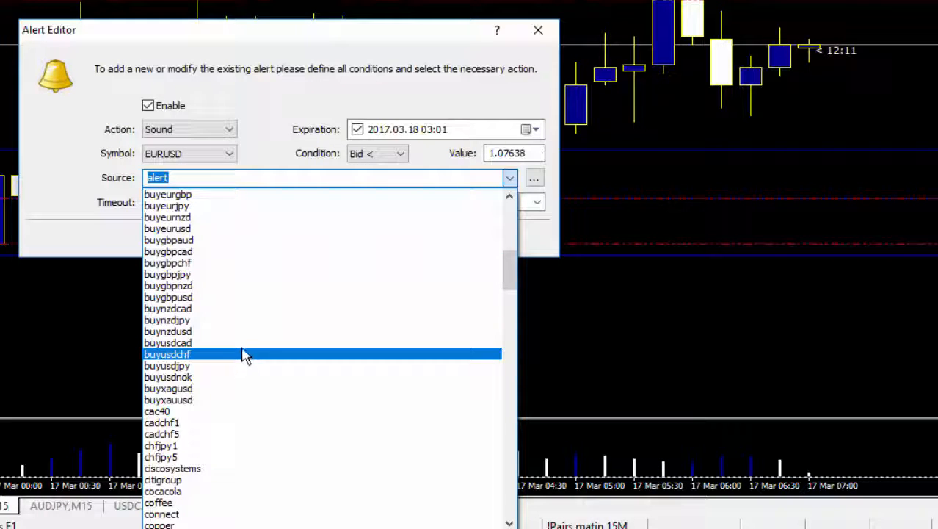
scroll(down, 3)
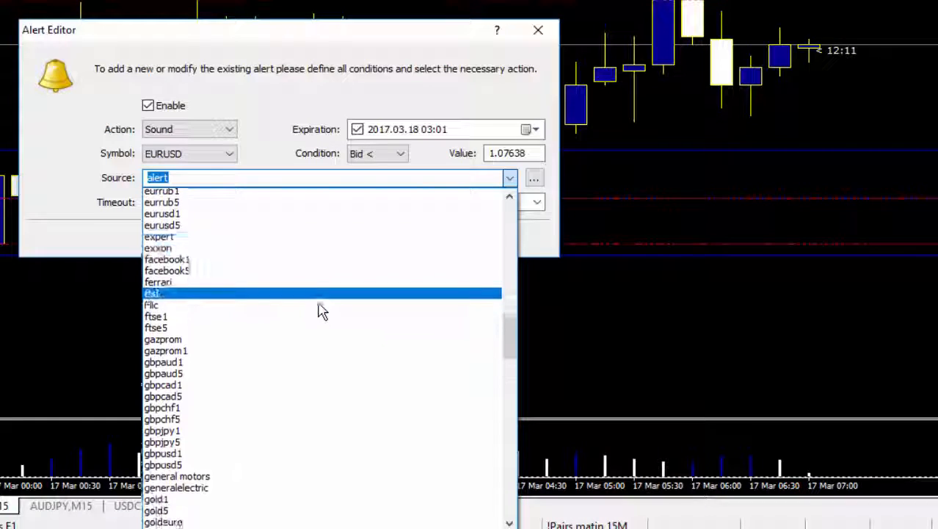
scroll(down, 3)
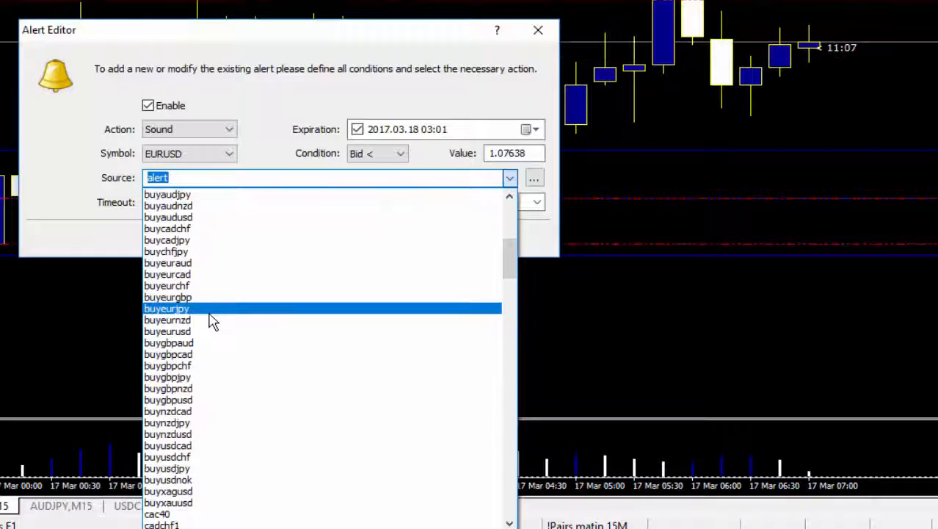
click(167, 330)
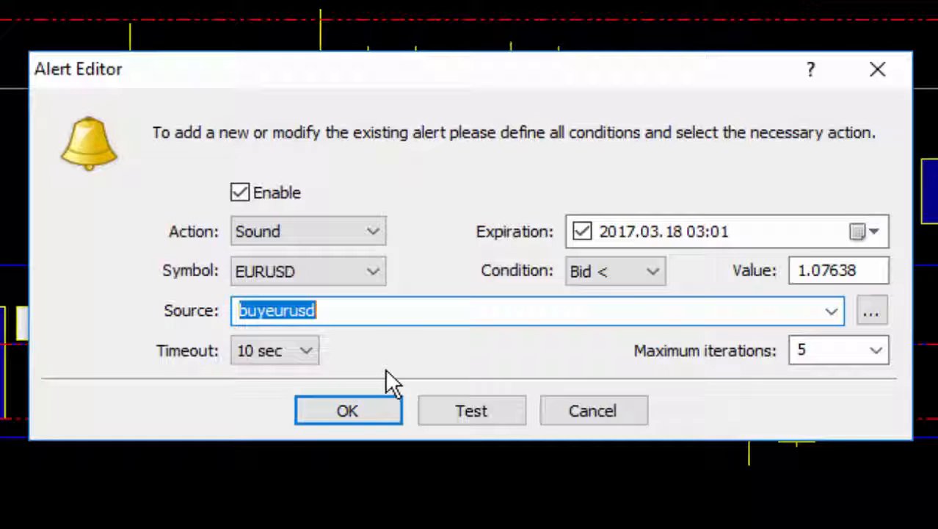
mouse_move(382, 401)
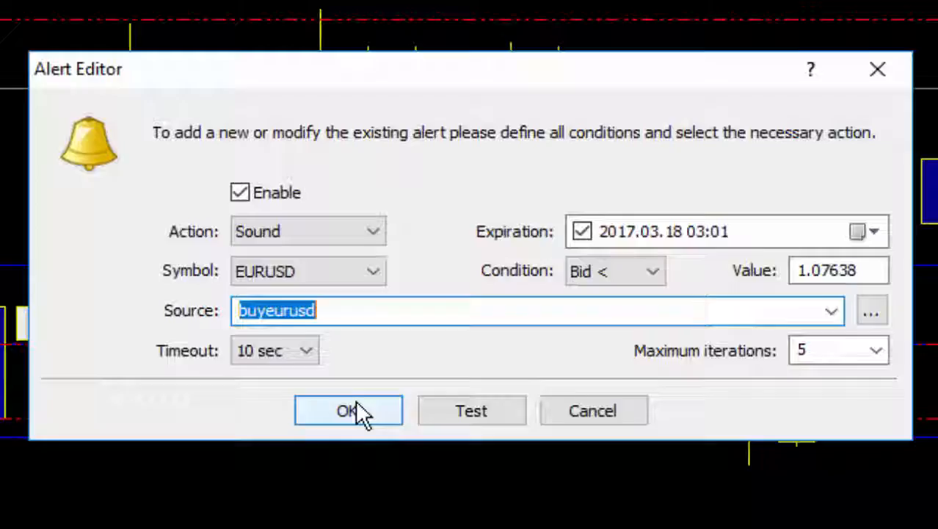
Confirm the Alert Editor with OK to store the buyeurusd alert.
click(348, 410)
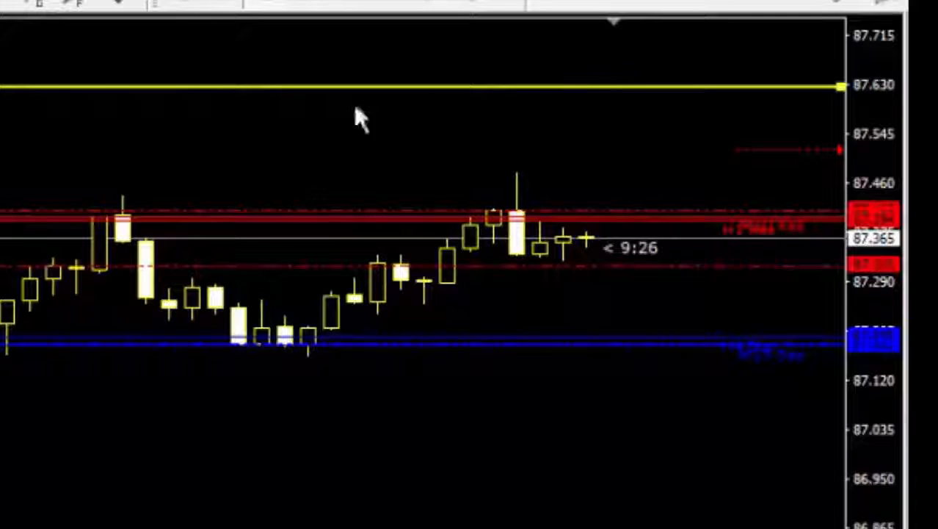
mouse_move(786, 161)
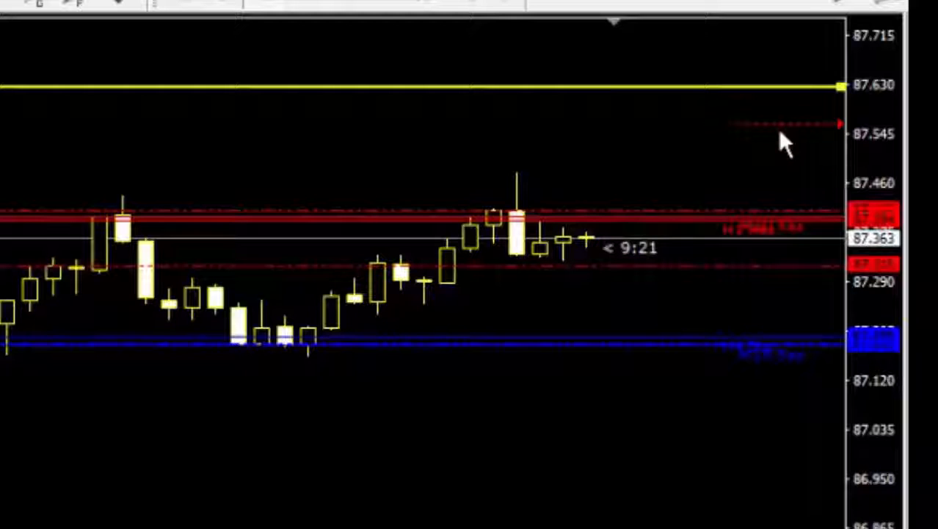
mouse_move(797, 95)
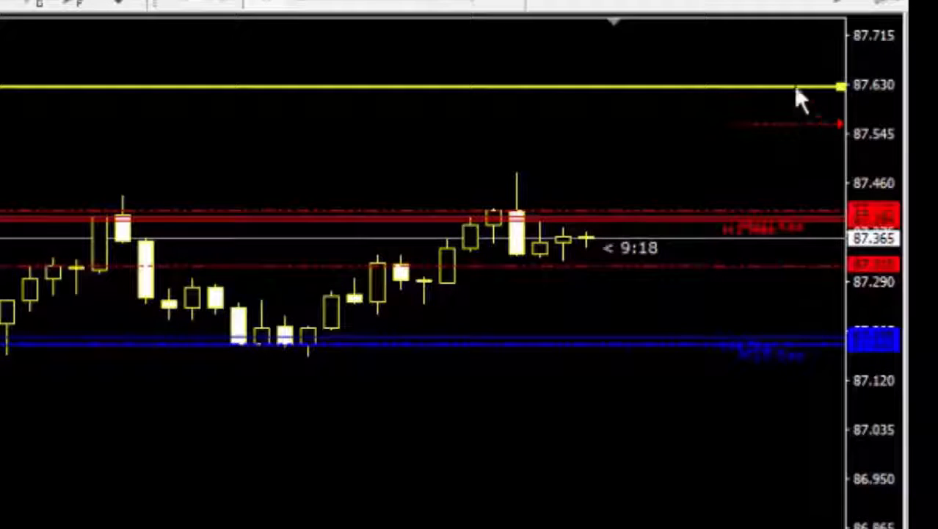
mouse_move(701, 92)
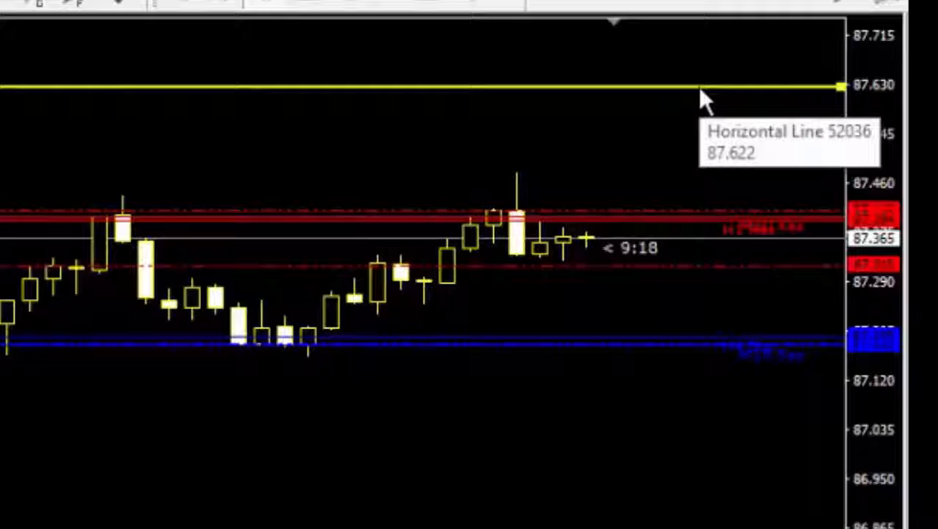
mouse_move(753, 221)
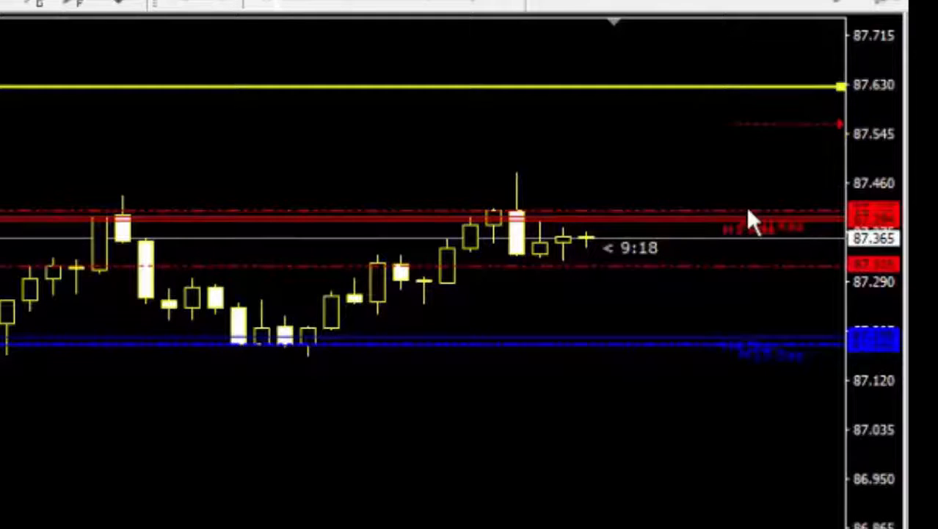
mouse_move(745, 195)
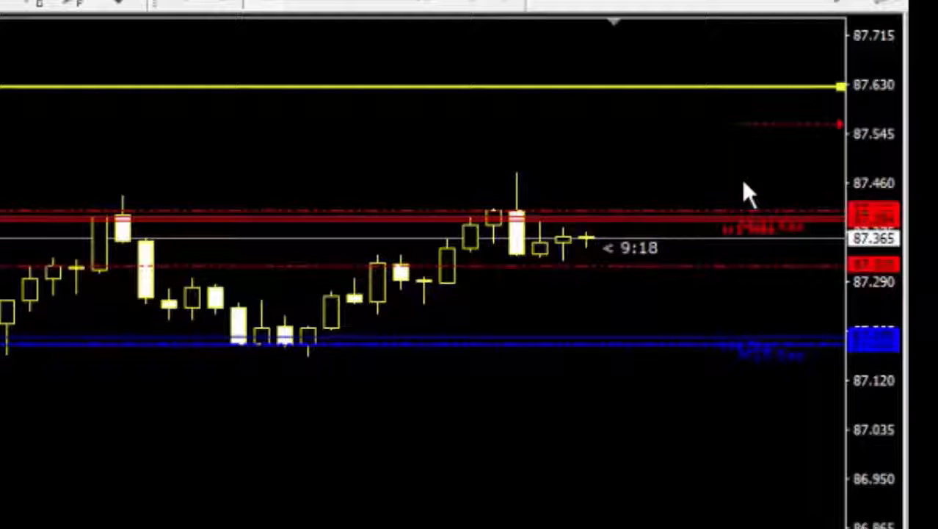